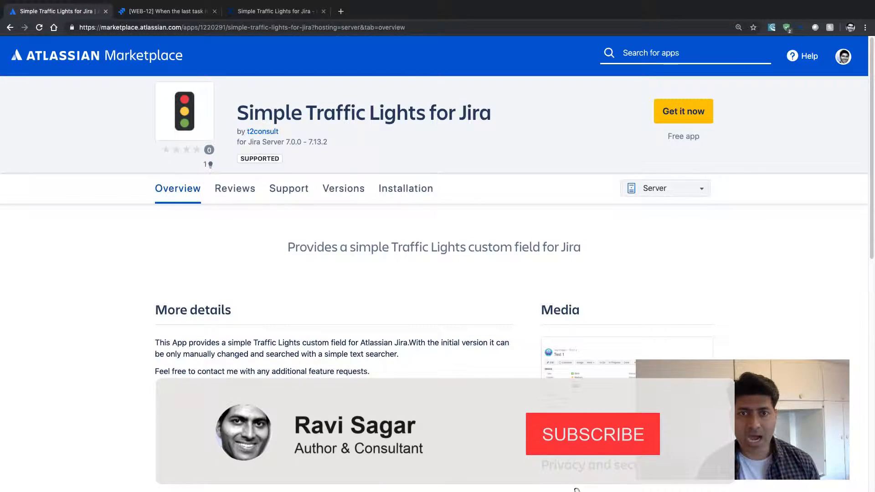
Enlarge the listing's example screenshot of issue Test 1 with its Traffic Light field as lights.
{"action": "left_click", "coordinate": [592, 434]}
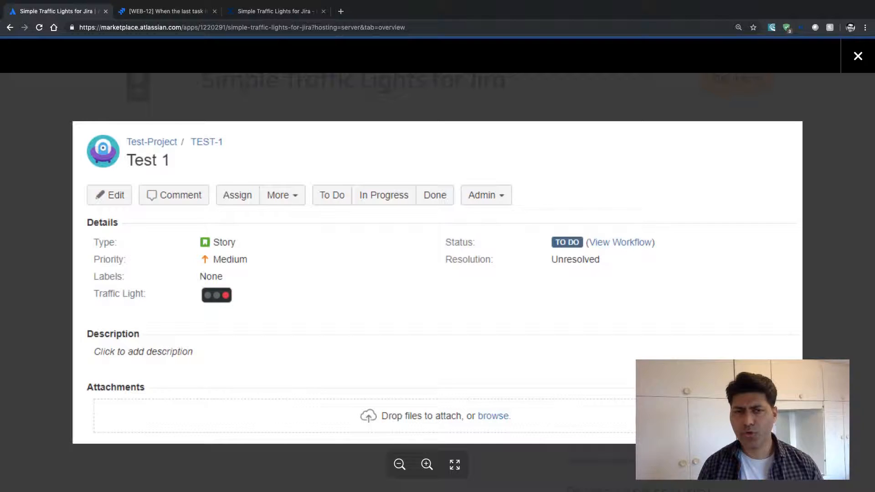
Switch from the Marketplace listing to the browser tab showing Jira issue WEB-12.
{"action": "left_click", "coordinate": [857, 55]}
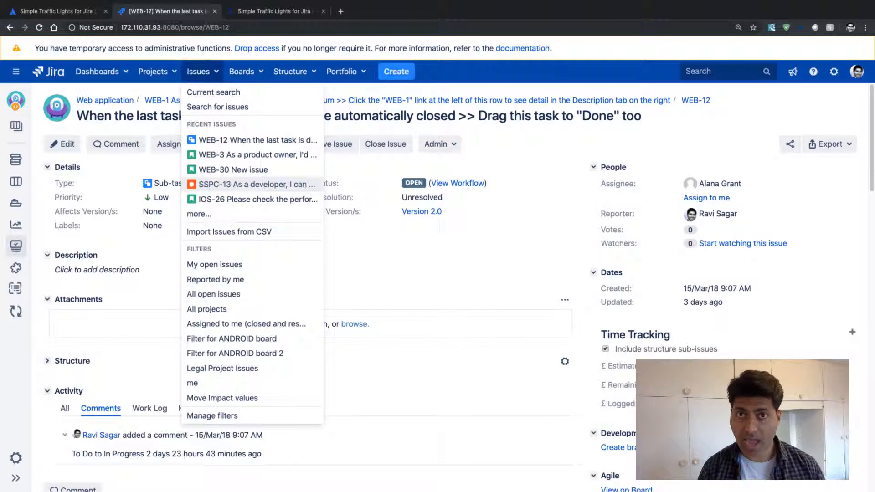
Dismiss the Issues menu and go to the app's Confluence page with its field-type picker screenshot.
{"action": "left_click", "coordinate": [198, 71]}
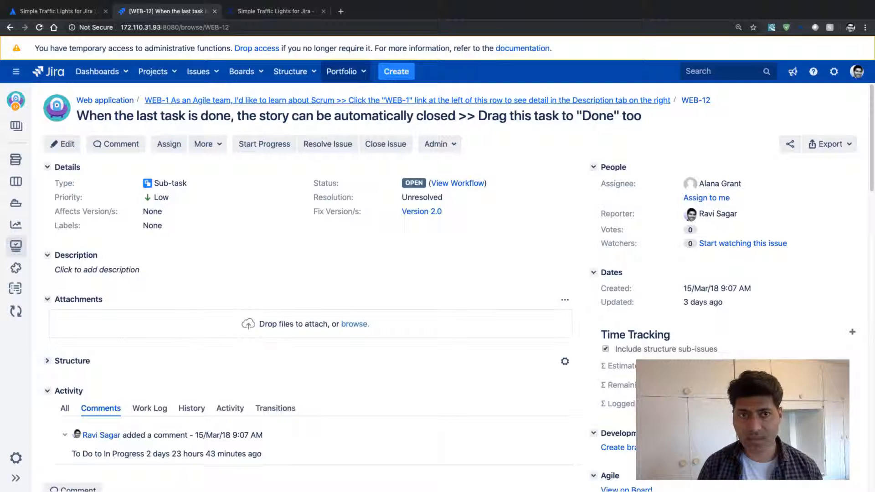
{"action": "left_click", "coordinate": [276, 11]}
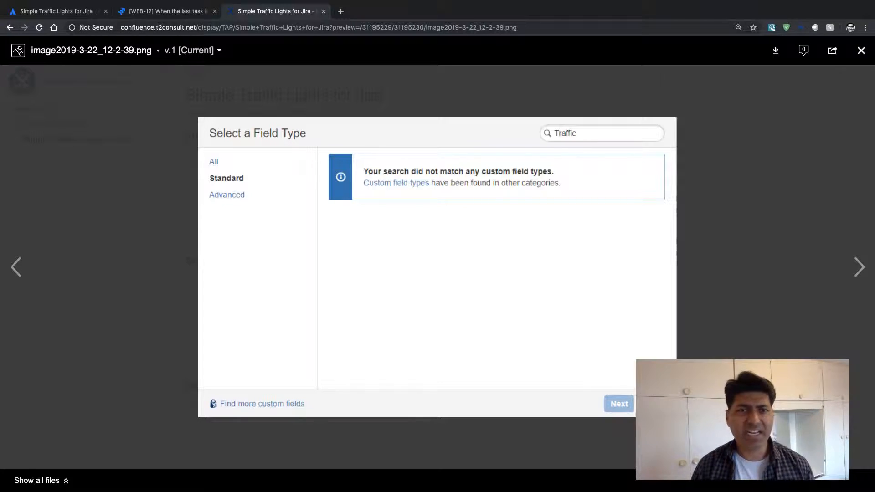
Step through the setup screenshots to the Traffic Light search result, then close the viewer.
{"action": "left_click", "coordinate": [859, 267]}
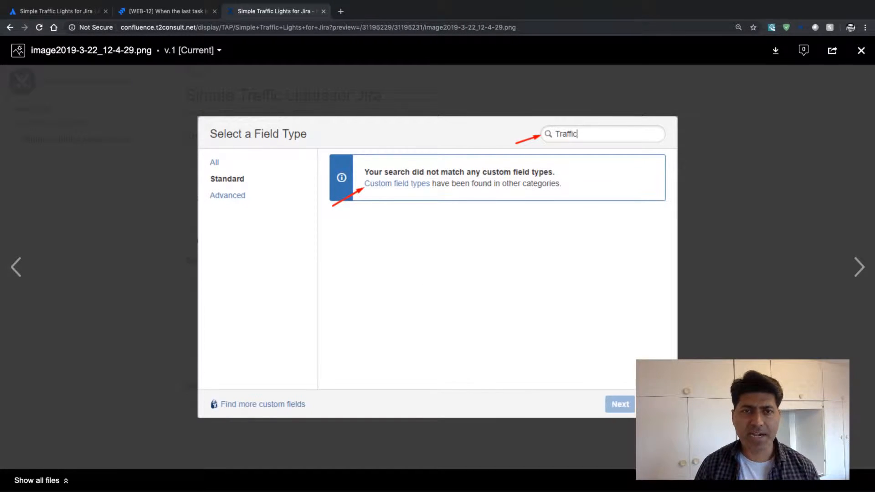
{"action": "left_click", "coordinate": [859, 267]}
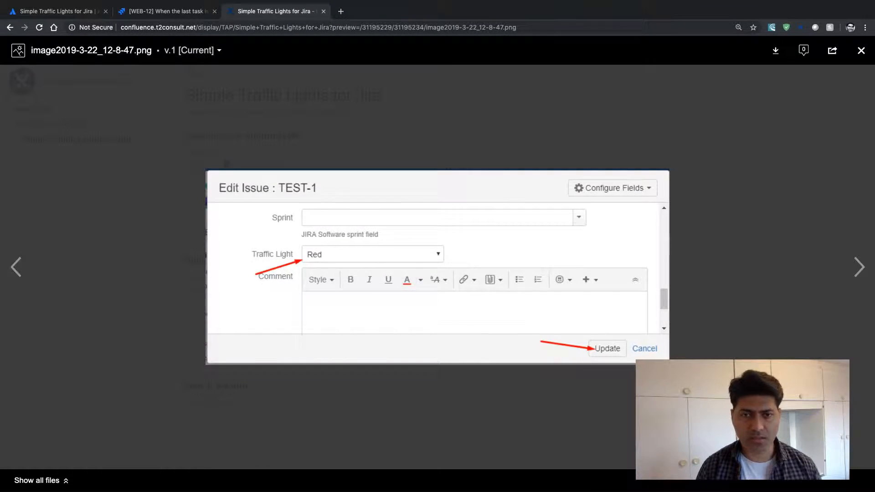
{"action": "left_click", "coordinate": [607, 348]}
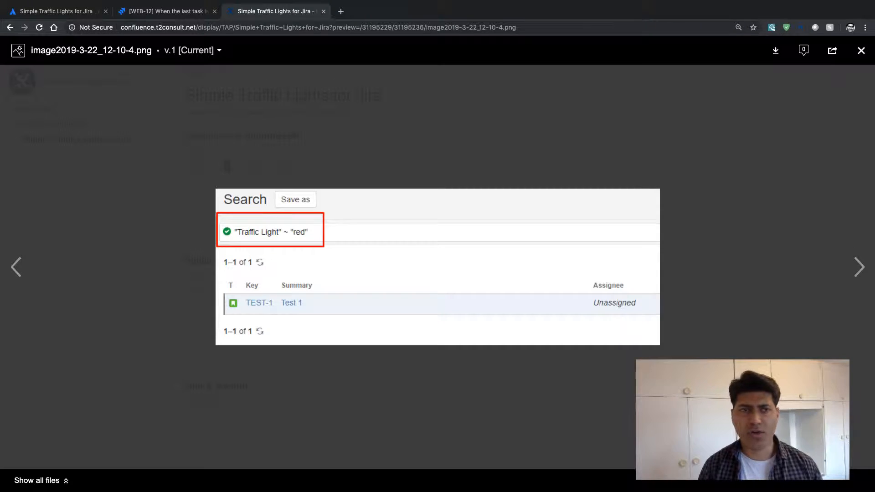
{"action": "left_click", "coordinate": [861, 50]}
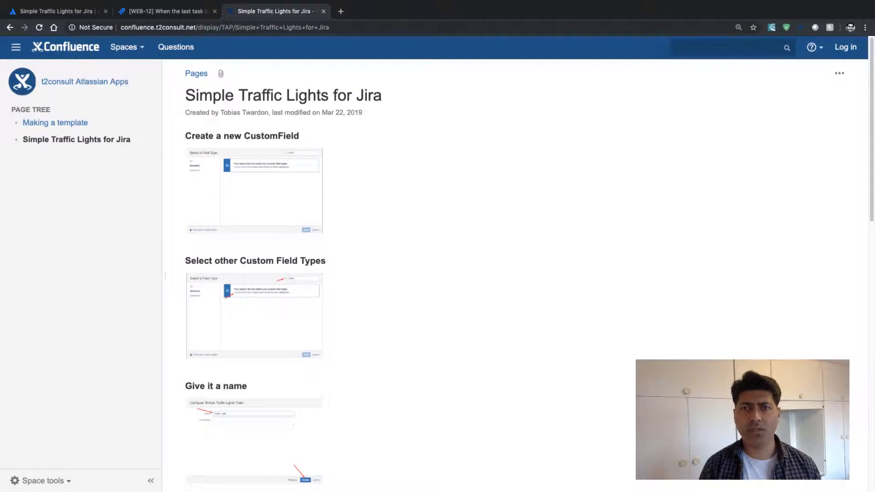
Return to Jira and reach the Custom fields administration page via the admin search 'cu'.
{"action": "left_click", "coordinate": [165, 11]}
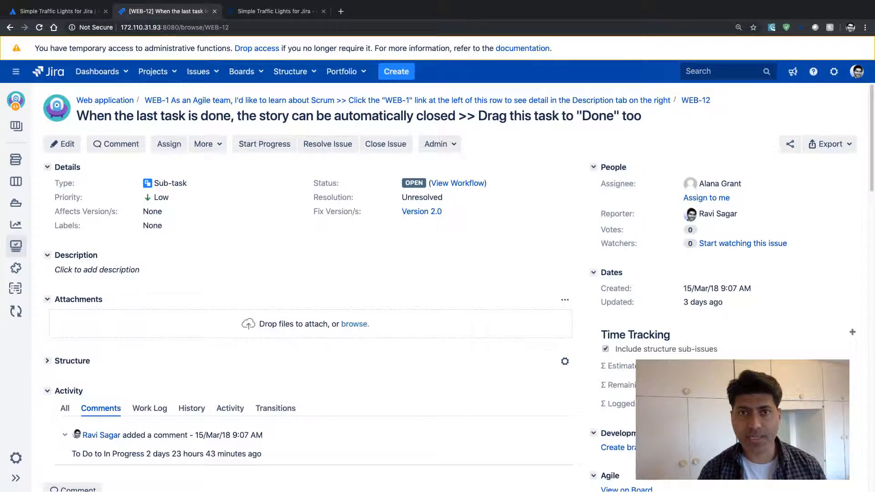
{"action": "type", "text": "cu"}
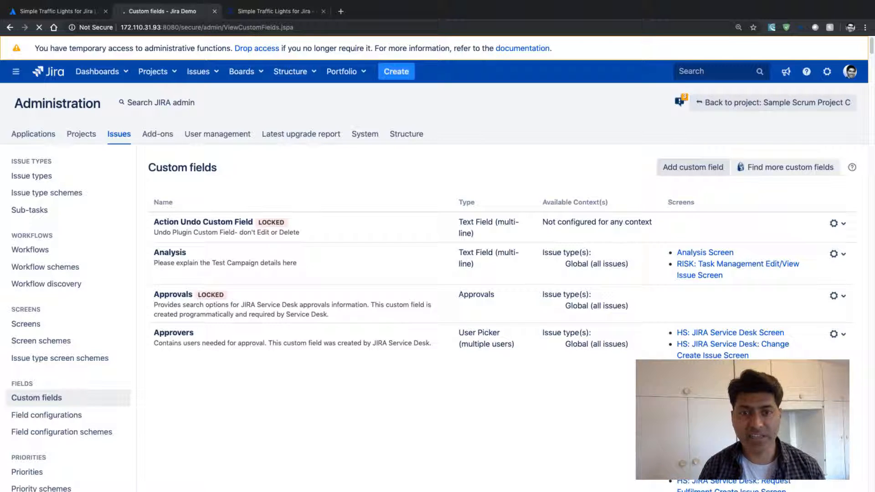
Add a custom field, choosing Simple Traffic Lights as its type, and continue to configuration.
{"action": "left_click", "coordinate": [693, 167]}
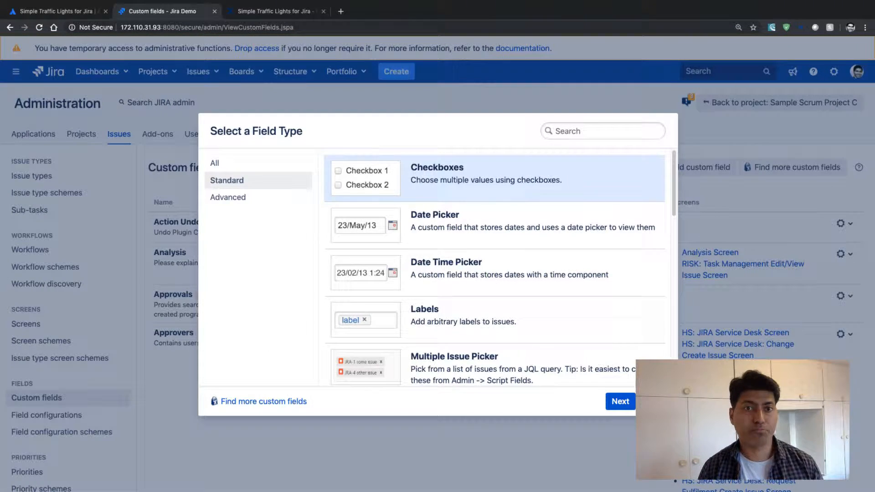
{"action": "scroll", "scroll_direction": "down", "scroll_amount": 3}
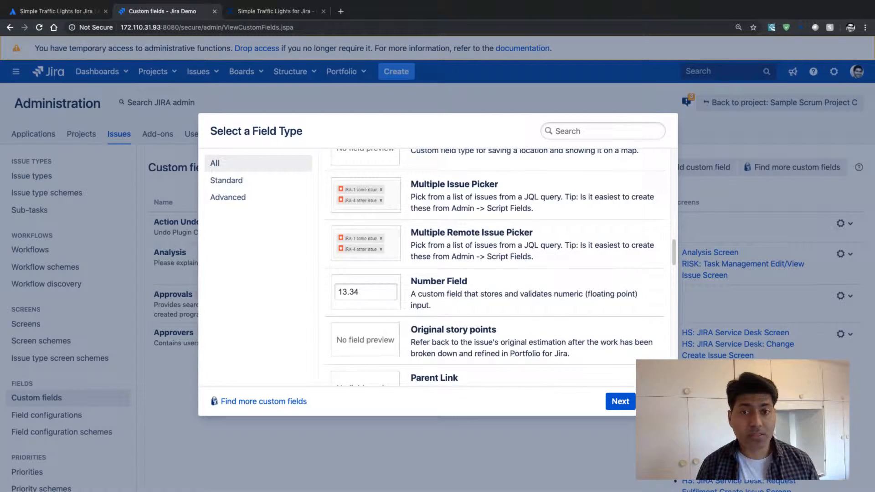
{"action": "scroll", "scroll_direction": "down", "scroll_amount": 3}
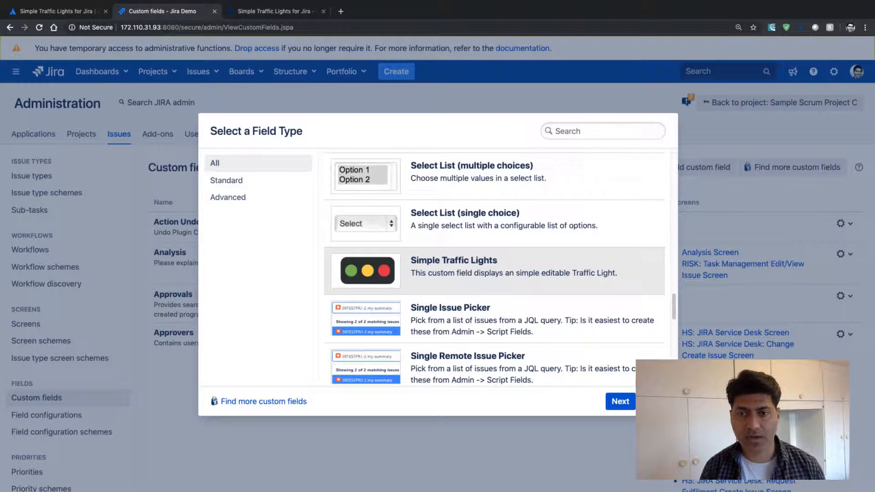
{"action": "left_click", "coordinate": [491, 272]}
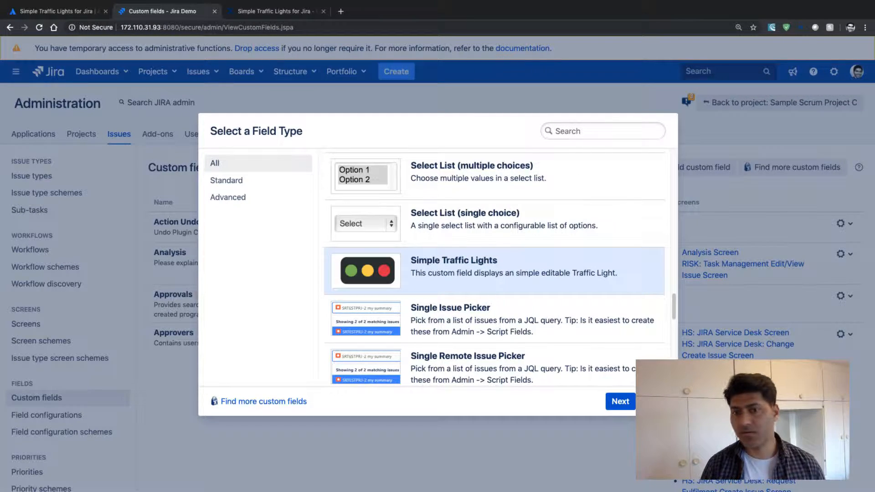
{"action": "left_click", "coordinate": [620, 401]}
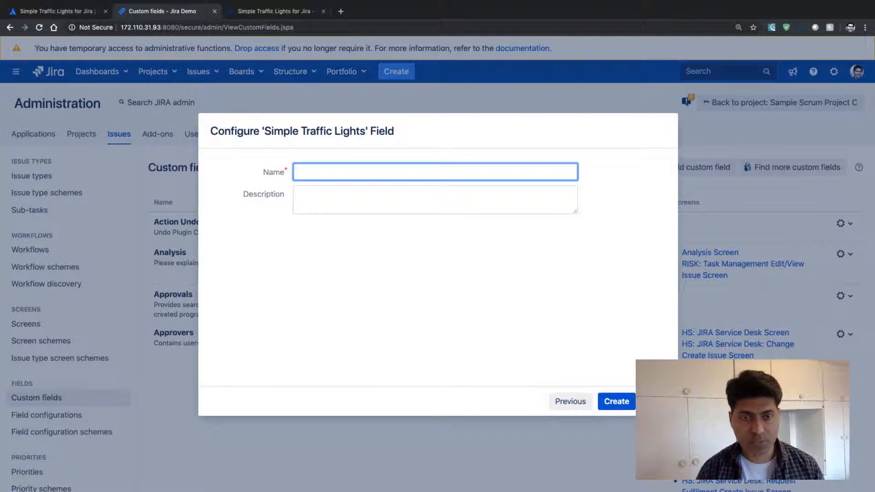
Name the field 'Traffic light' with a description about displaying a red, amber or green light.
{"action": "type", "text": "Traffic"}
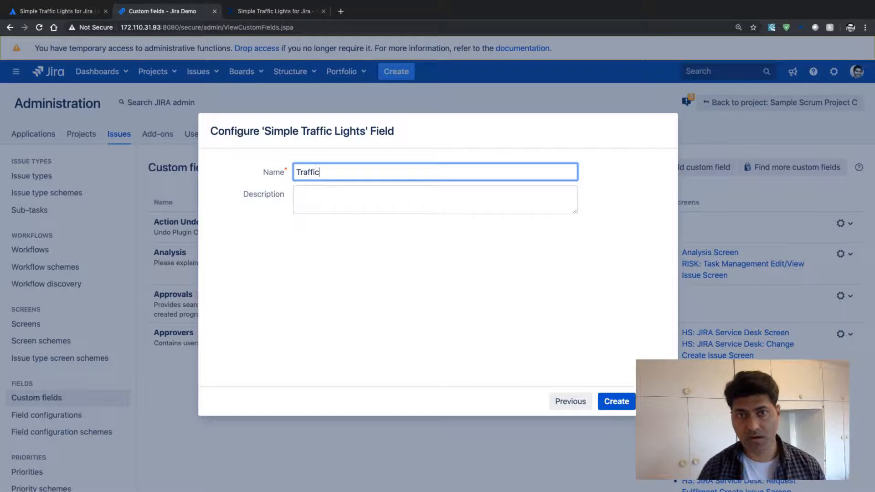
{"action": "type", "text": "light"}
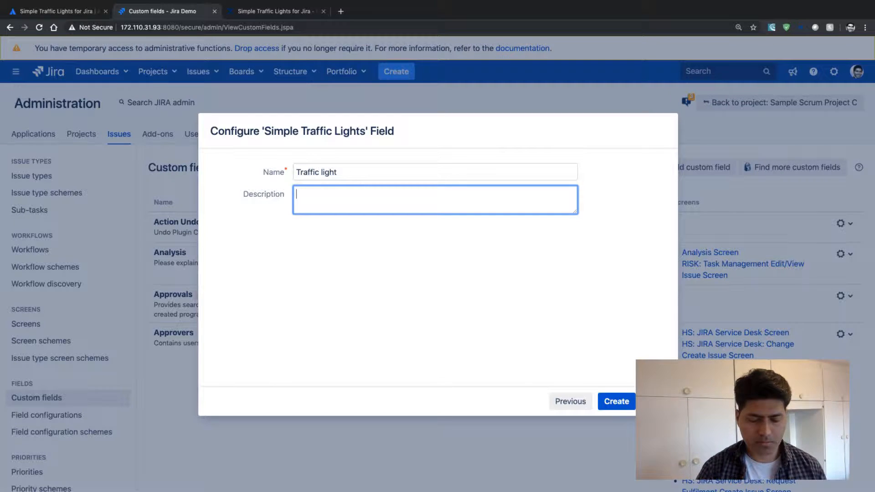
{"action": "type", "text": "D"}
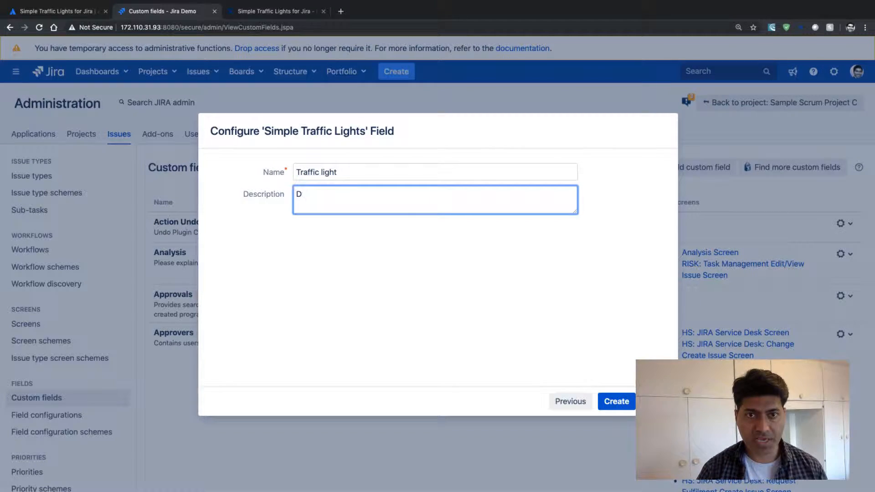
{"action": "type", "text": "isplat"}
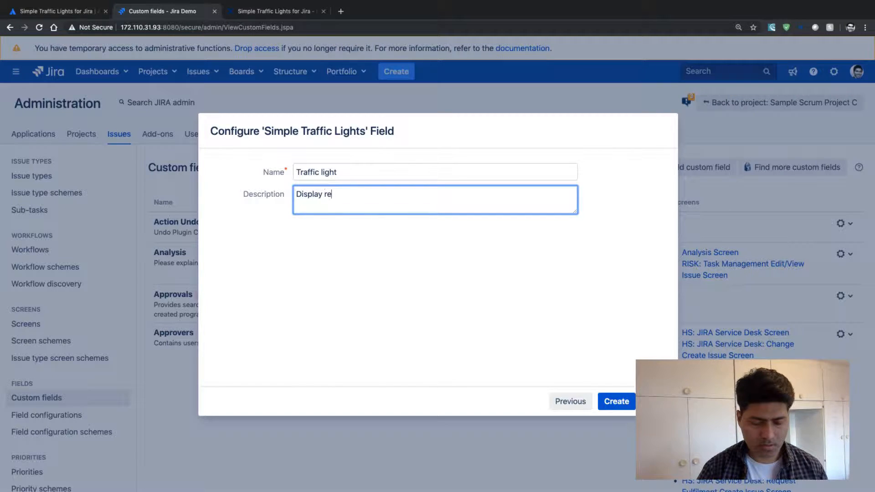
{"action": "type", "text": "d"}
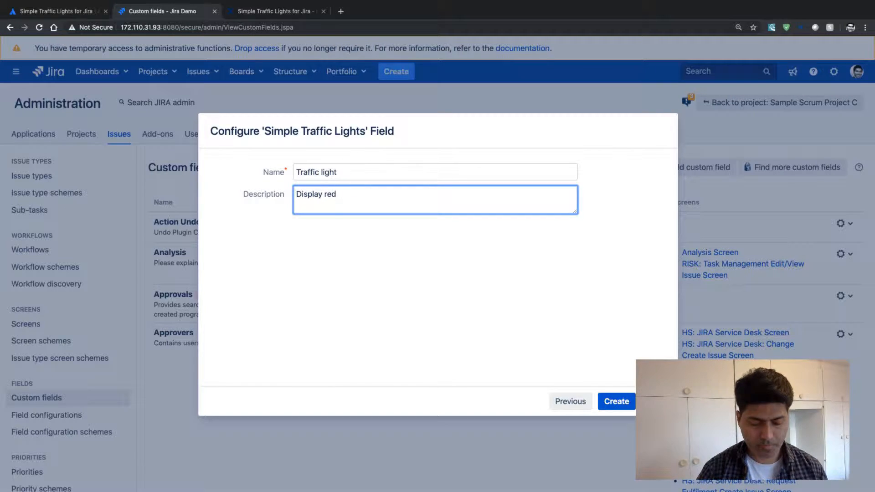
{"action": "type", "text": ", amber"}
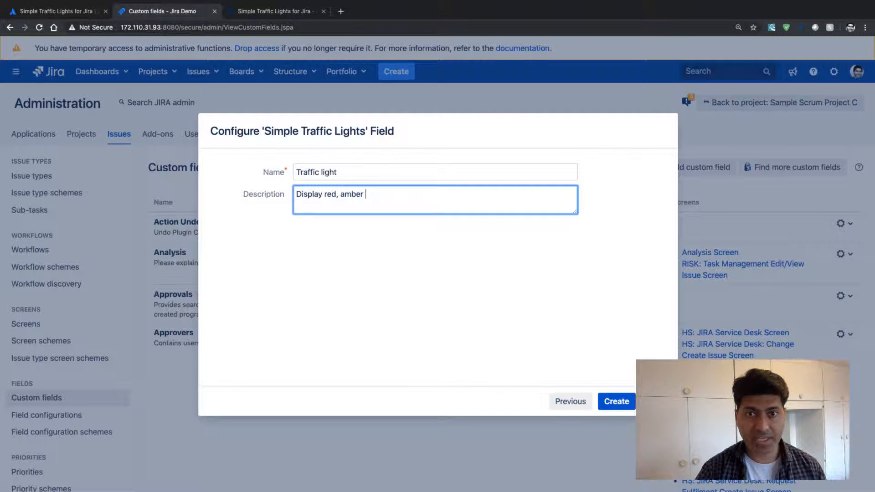
{"action": "type", "text": "or gree"}
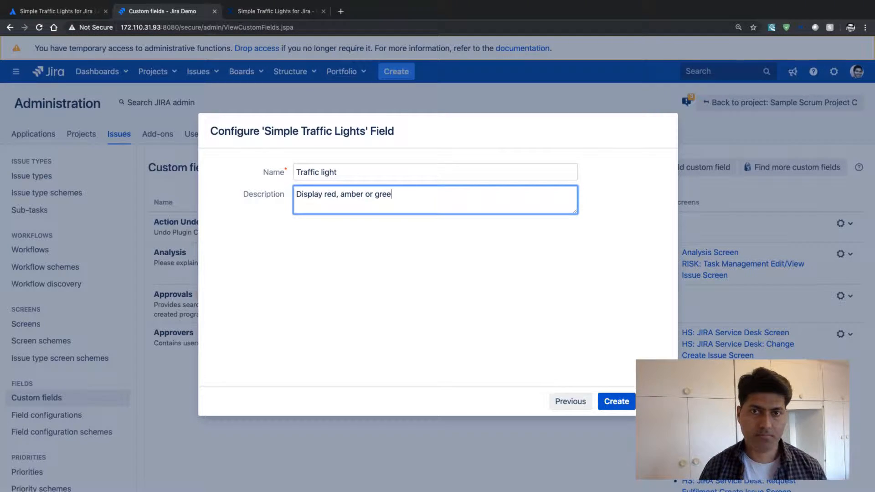
{"action": "type", "text": "n light"}
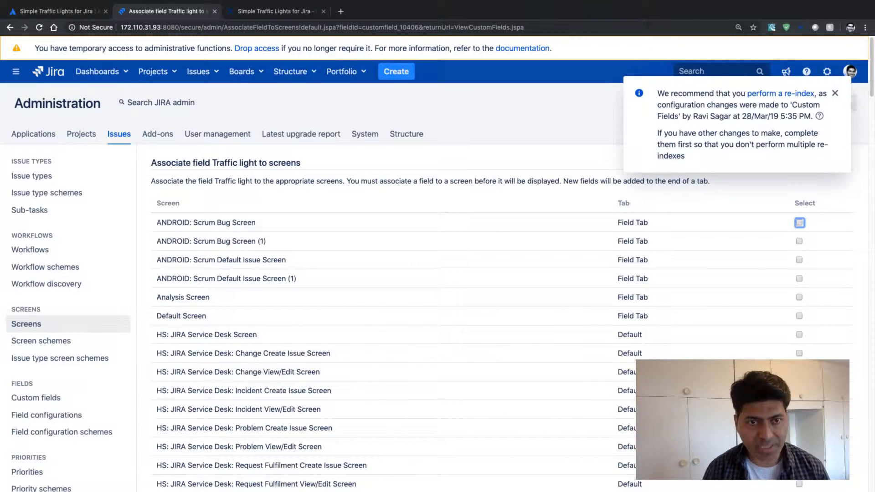
Associate the Traffic light field with the four ANDROID Scrum screens and save with Update.
{"action": "scroll", "scroll_direction": "down", "scroll_amount": 3}
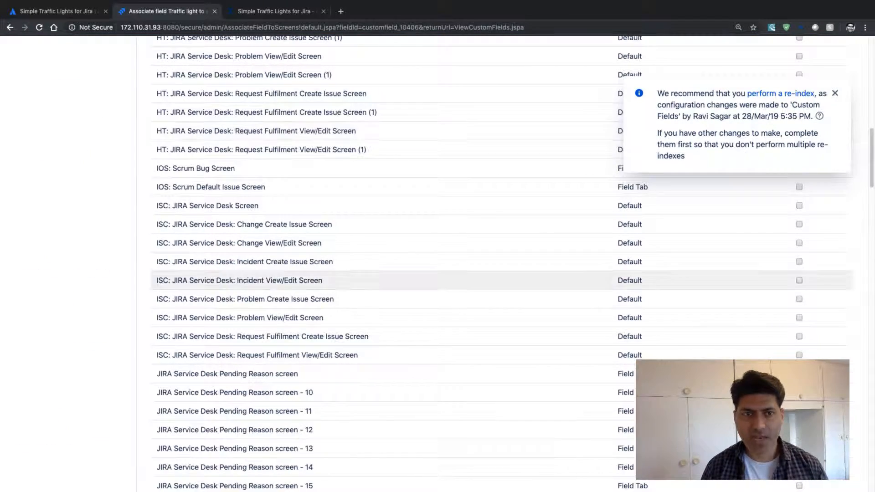
{"action": "scroll", "scroll_direction": "down", "scroll_amount": 3}
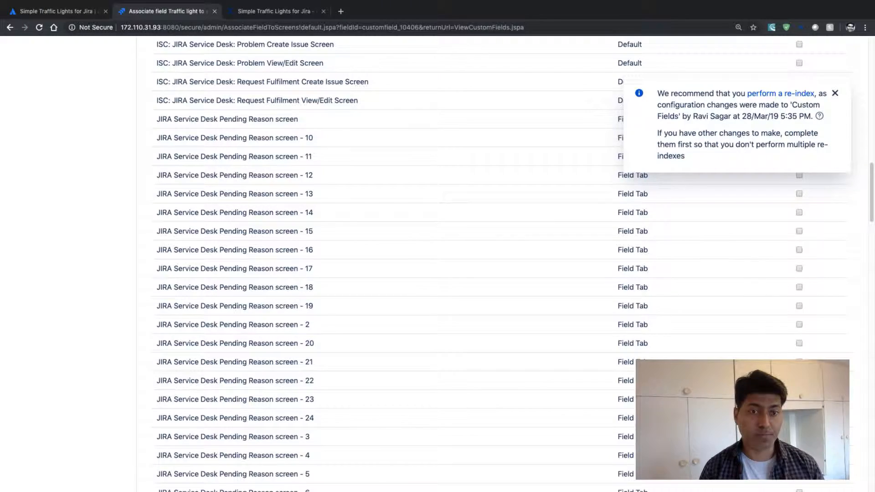
{"action": "scroll", "scroll_direction": "down", "scroll_amount": 3}
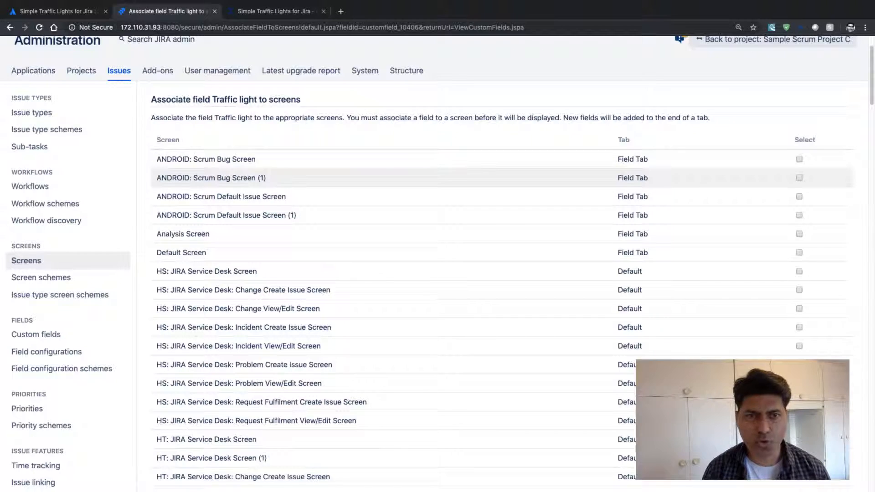
{"action": "left_click", "coordinate": [799, 159]}
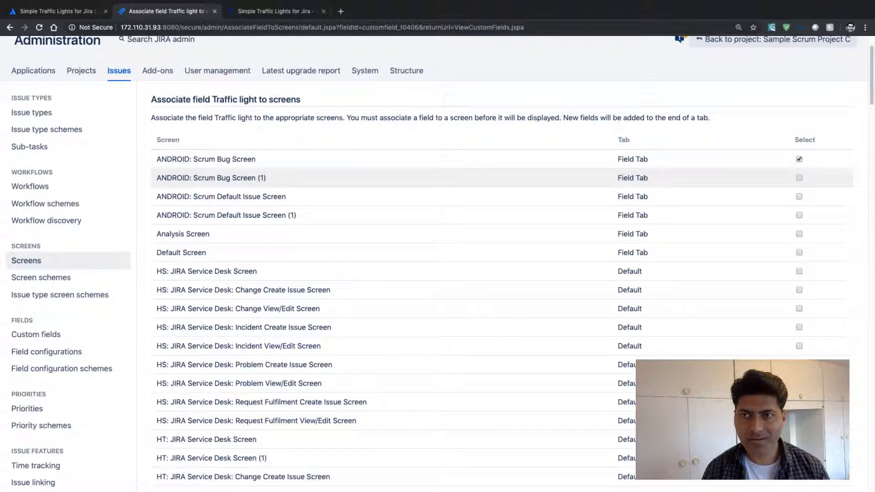
{"action": "left_click", "coordinate": [799, 178]}
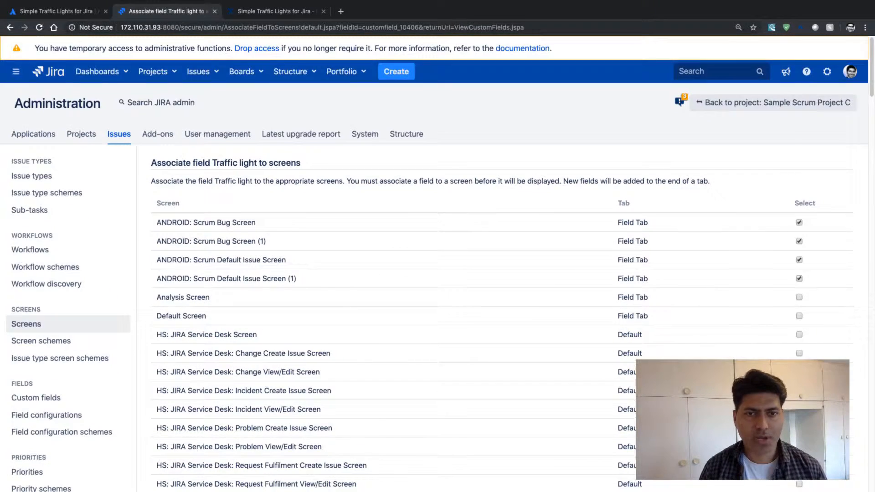
{"action": "scroll", "scroll_direction": "down", "scroll_amount": 3}
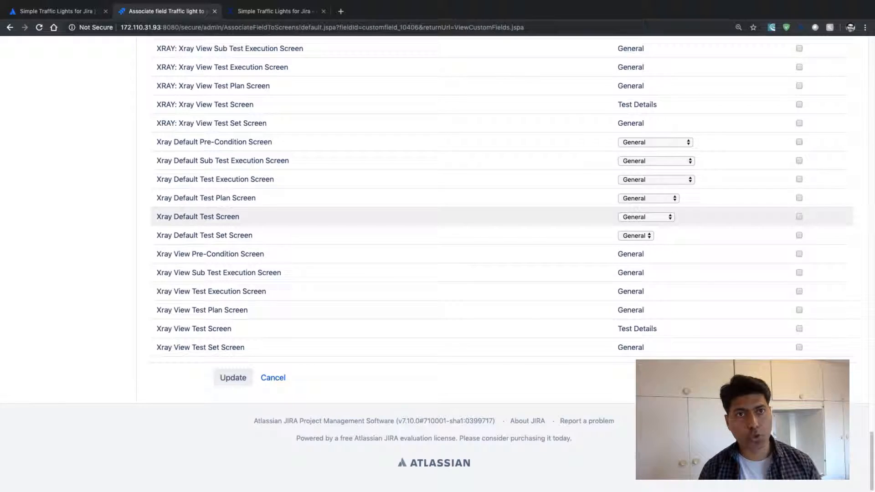
{"action": "left_click", "coordinate": [233, 377]}
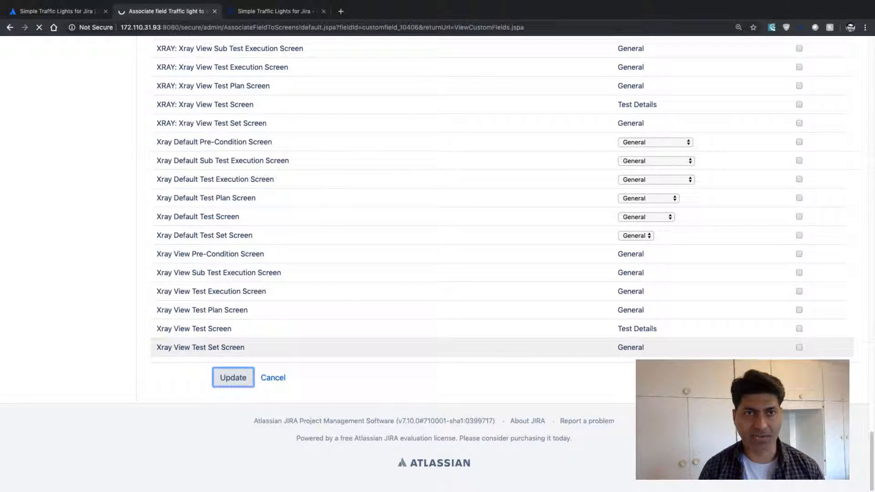
{"action": "left_click", "coordinate": [233, 377]}
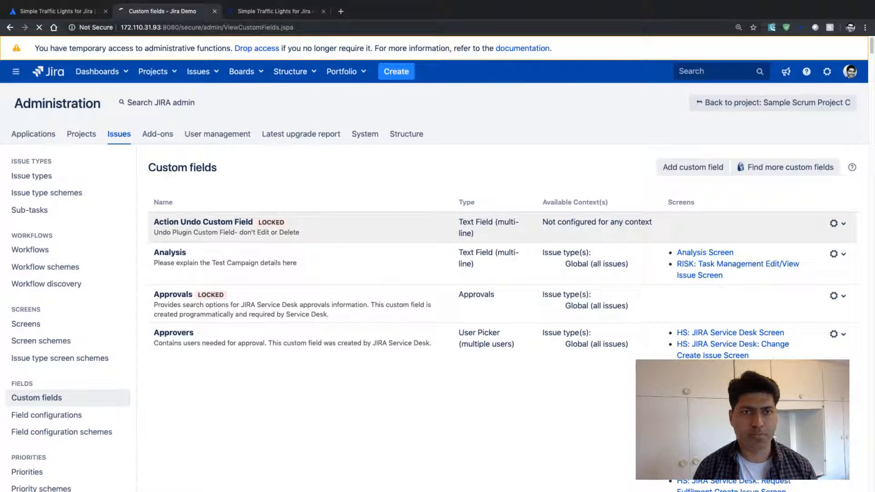
Browse all projects and enter the Android Development project's Open issues view.
{"action": "left_click", "coordinate": [153, 71]}
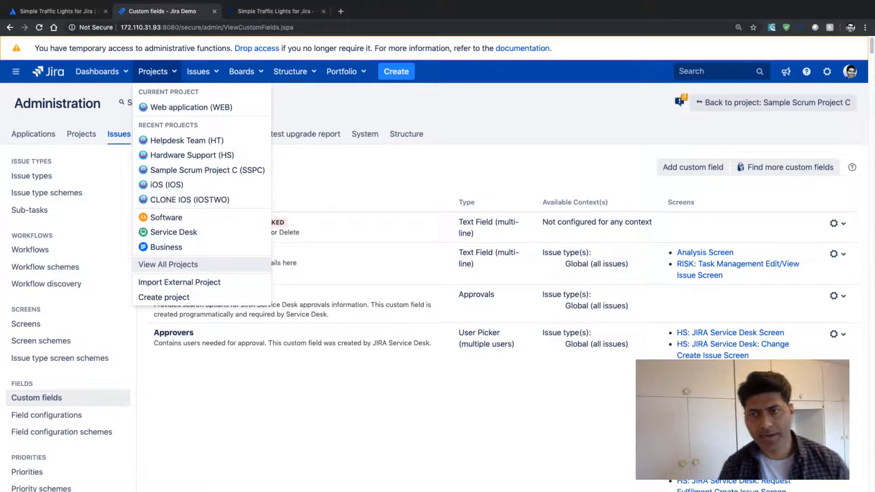
{"action": "left_click", "coordinate": [168, 264]}
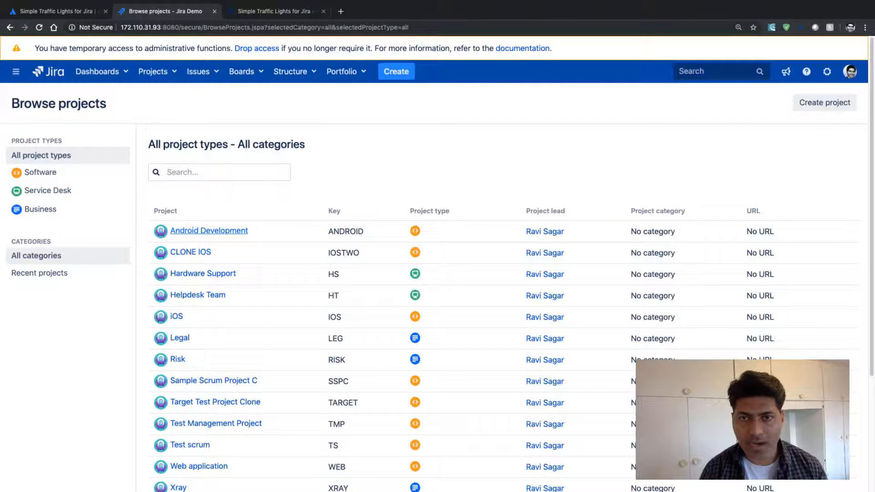
{"action": "left_click", "coordinate": [209, 231]}
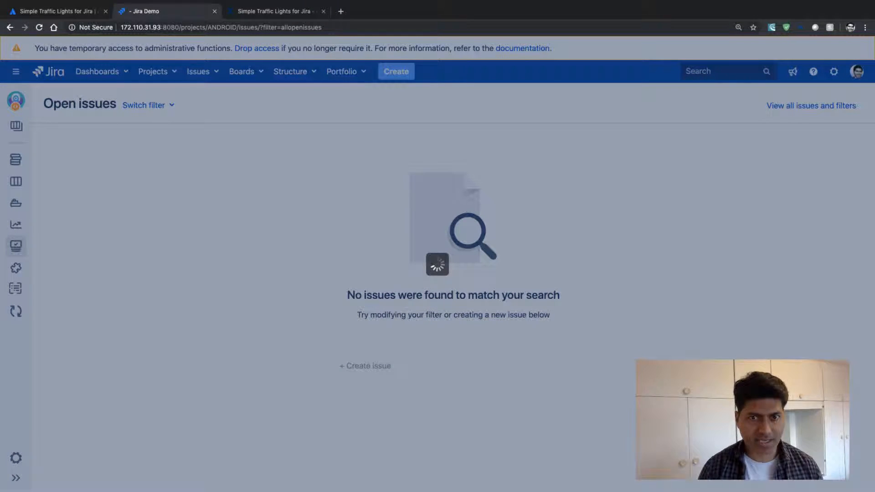
Create story ANDROID-26 with a short summary and its Traffic light set to Red.
{"action": "left_click", "coordinate": [396, 71]}
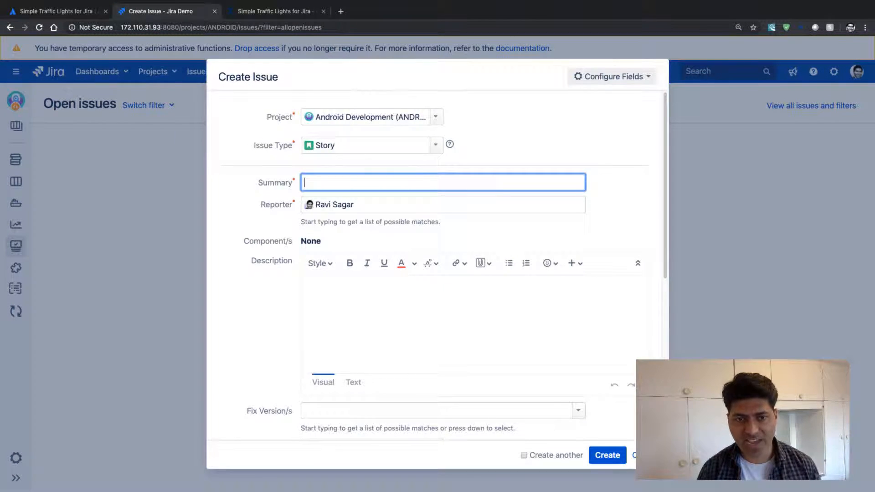
{"action": "scroll", "scroll_direction": "down", "scroll_amount": 3}
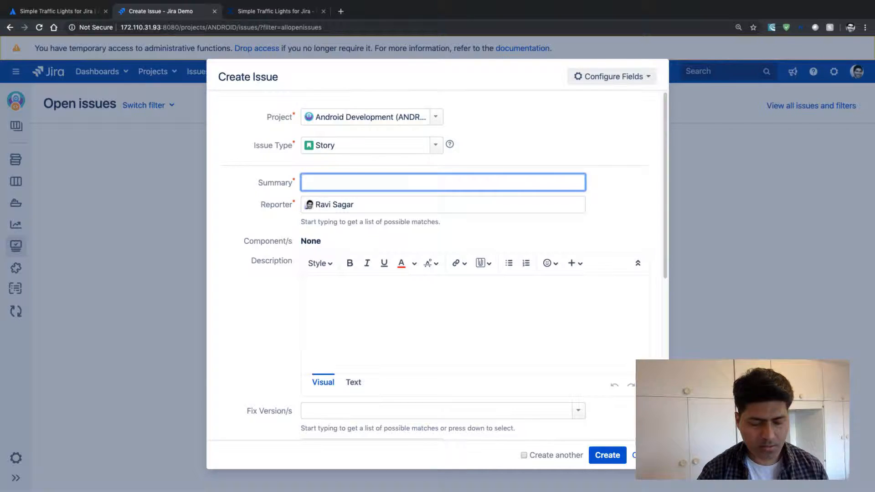
{"action": "type", "text": "S"}
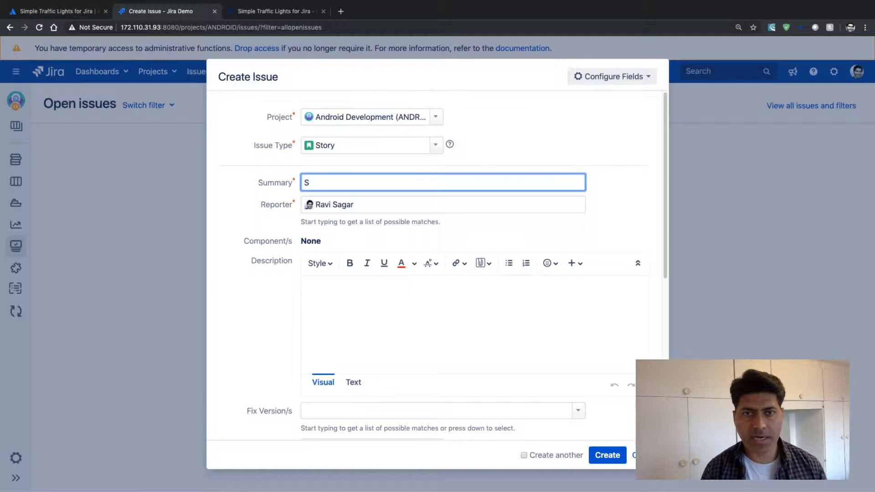
{"action": "scroll", "scroll_direction": "down", "scroll_amount": 3}
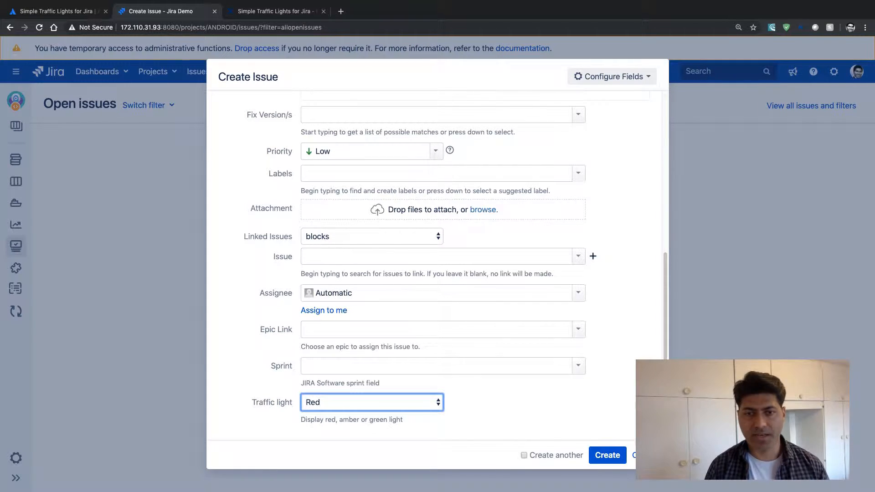
{"action": "left_click", "coordinate": [607, 455]}
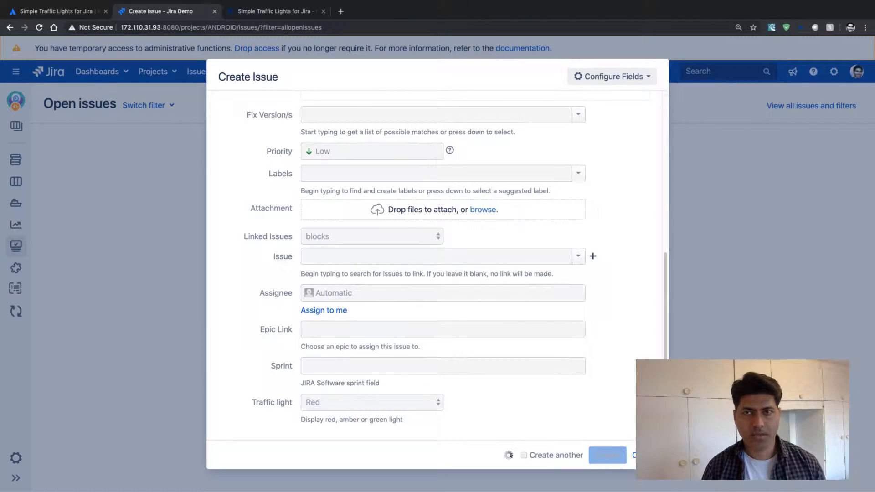
{"action": "left_click", "coordinate": [607, 455]}
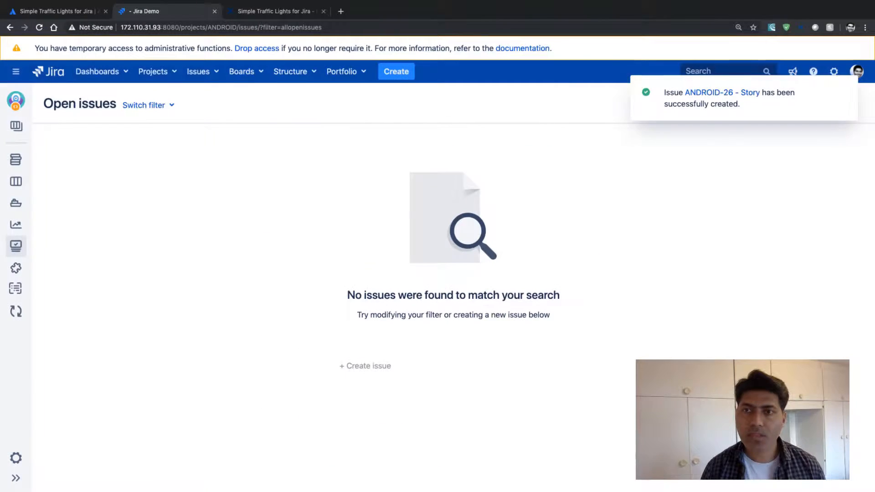
Change ANDROID-26's Traffic light value from Red to Yellow.
{"action": "left_click", "coordinate": [709, 93]}
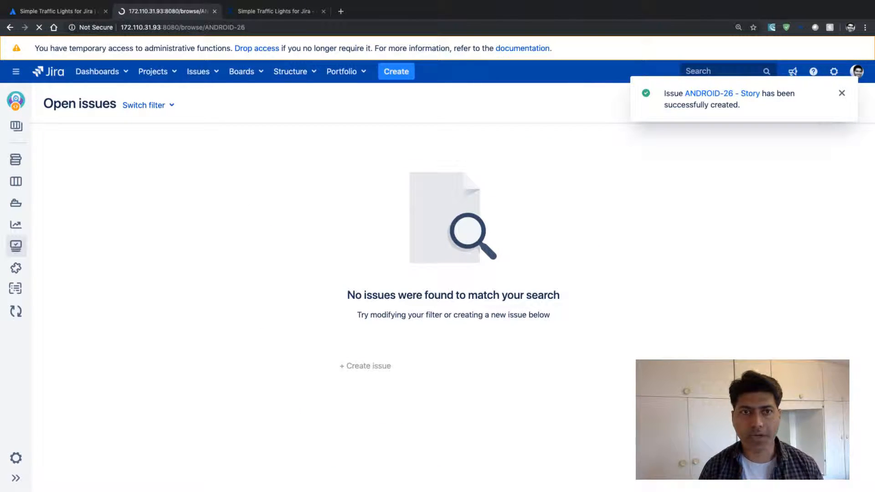
{"action": "left_click", "coordinate": [722, 93]}
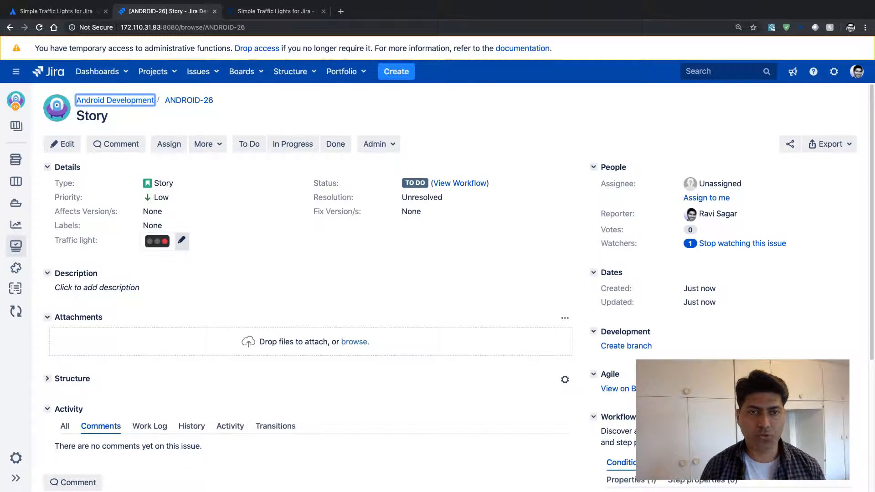
{"action": "left_click", "coordinate": [181, 240]}
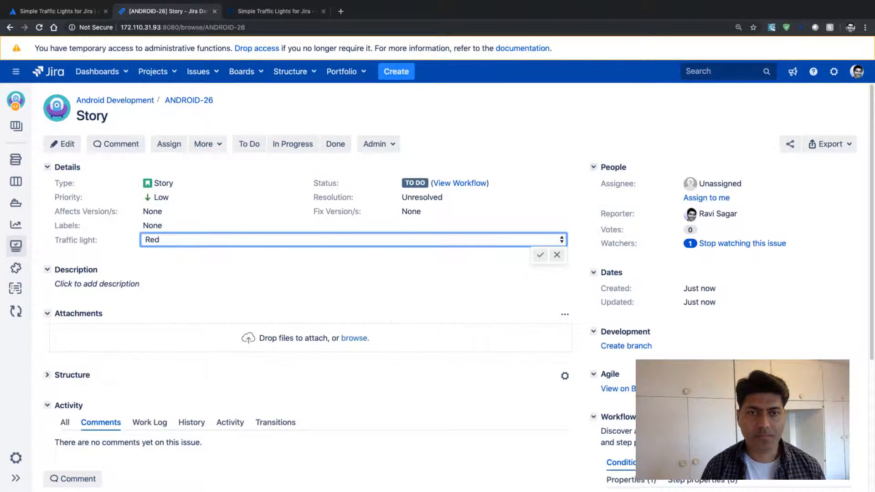
{"action": "left_click", "coordinate": [351, 239]}
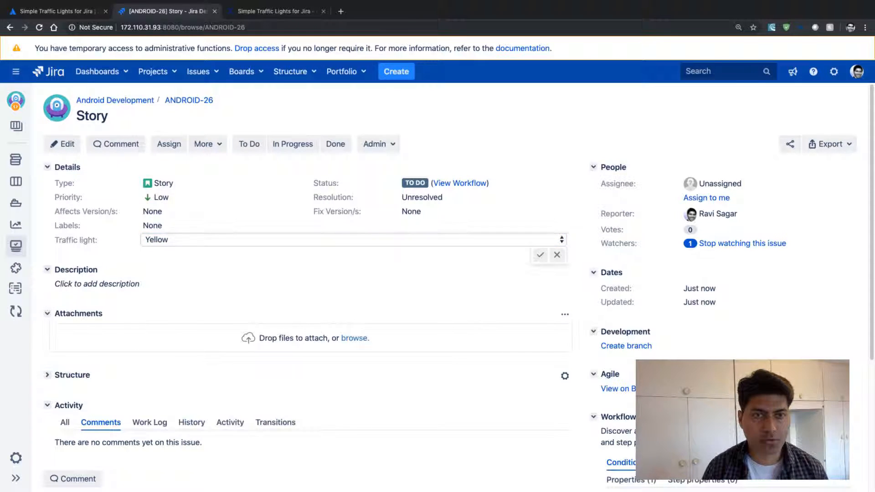
{"action": "left_click", "coordinate": [539, 255]}
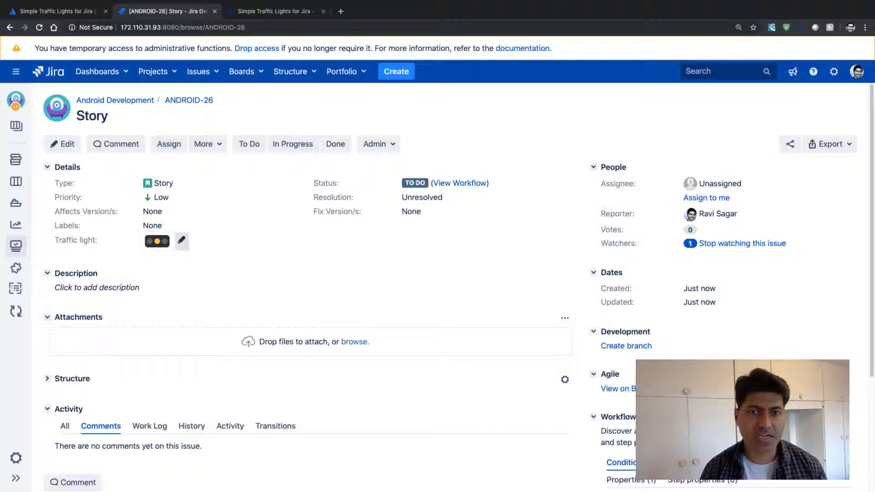
{"action": "left_click", "coordinate": [181, 241]}
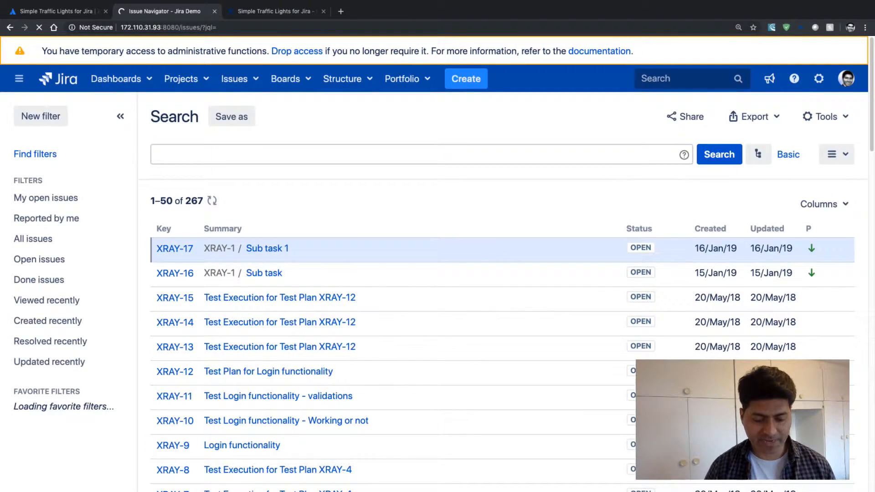
Run the JQL query "Traffic light" ~ red, which returns no issues.
{"action": "left_click", "coordinate": [419, 154]}
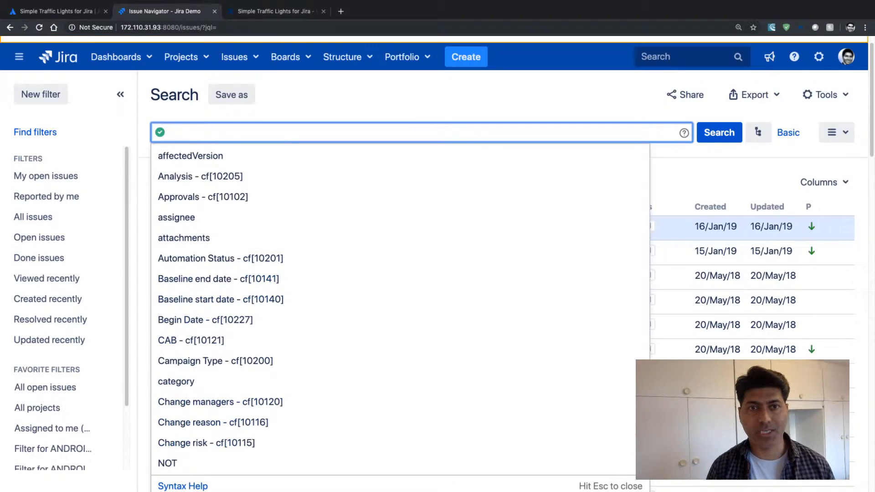
{"action": "type", "text": "Traffic light\" ~"}
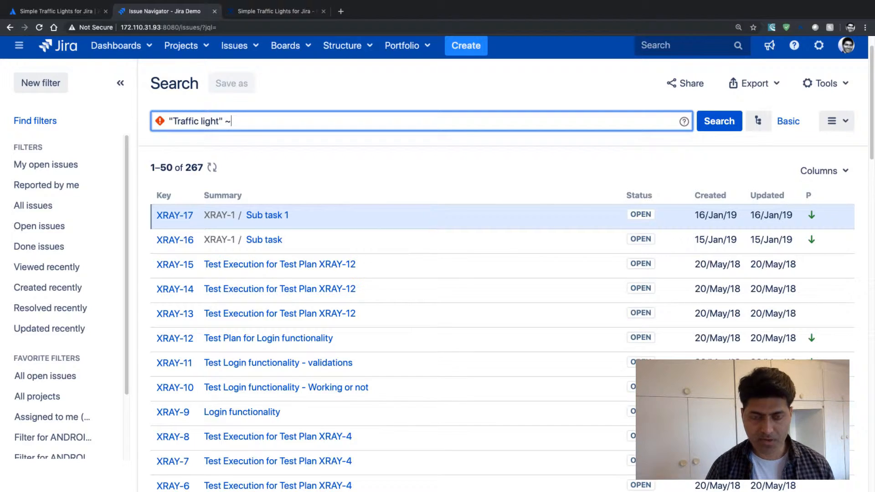
{"action": "type", "text": "red"}
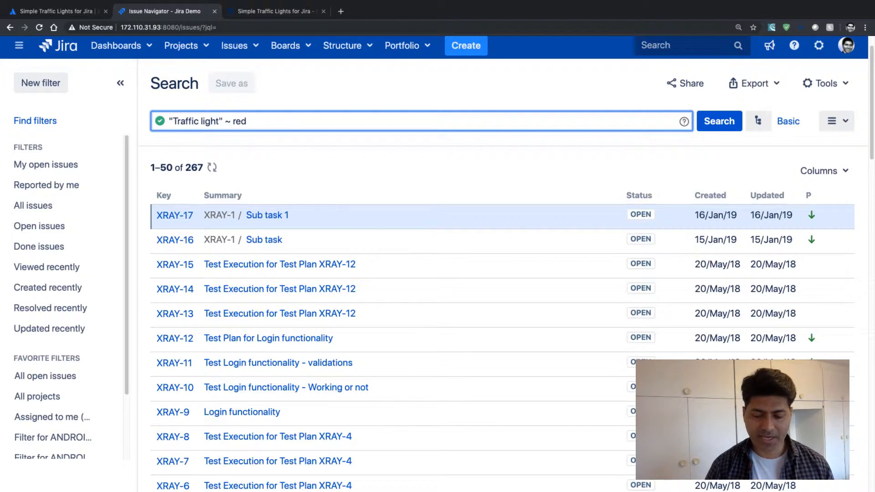
{"action": "left_click", "coordinate": [719, 121]}
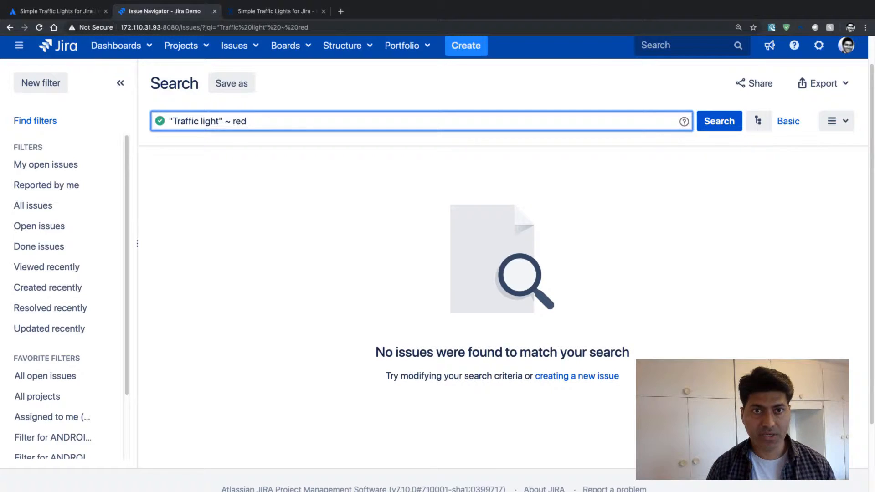
Change the query to "Traffic light" ~ green, which returns ANDROID-26.
{"action": "type", "text": "green"}
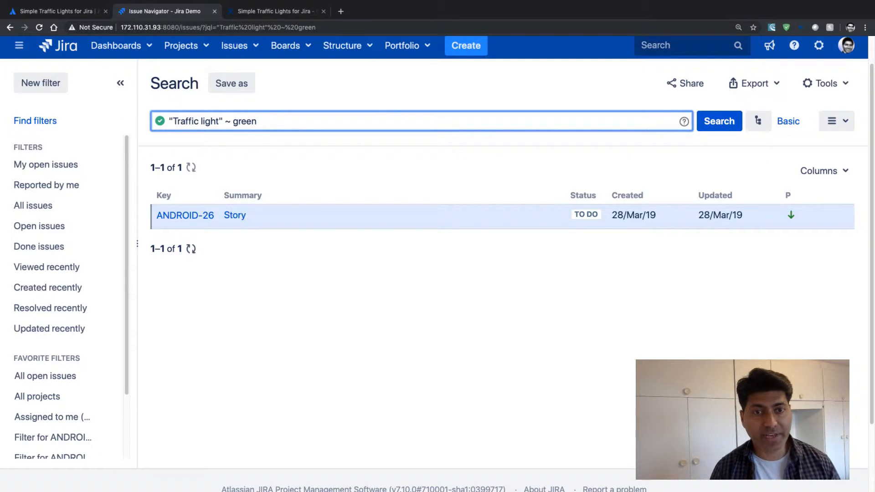
{"action": "left_click", "coordinate": [229, 121]}
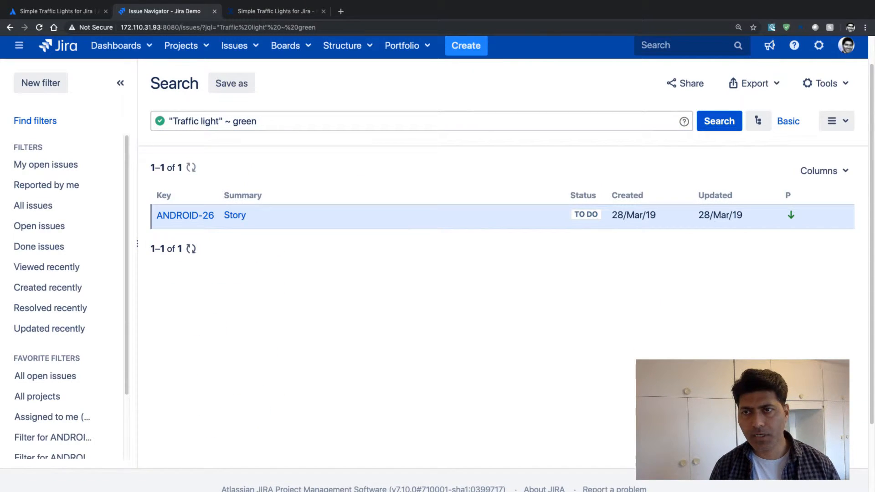
Add a Traffic light column to the search results showing ANDROID-26's green light.
{"action": "left_click", "coordinate": [832, 121]}
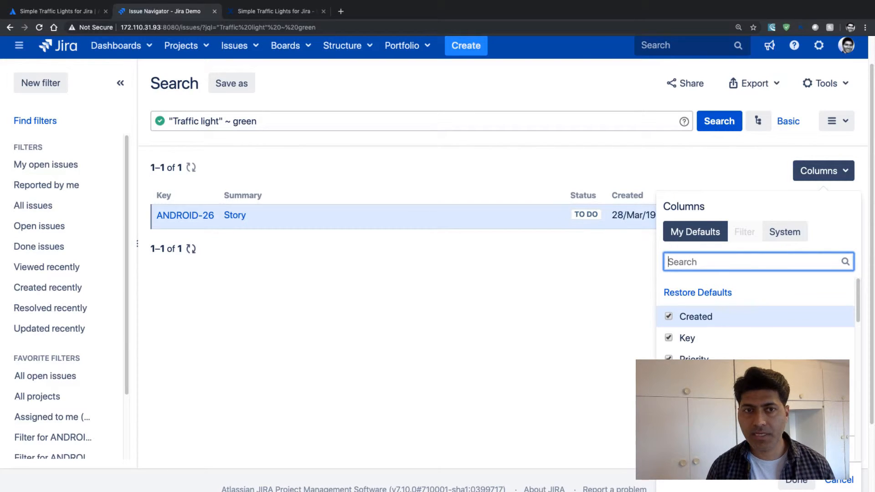
{"action": "type", "text": "tr"}
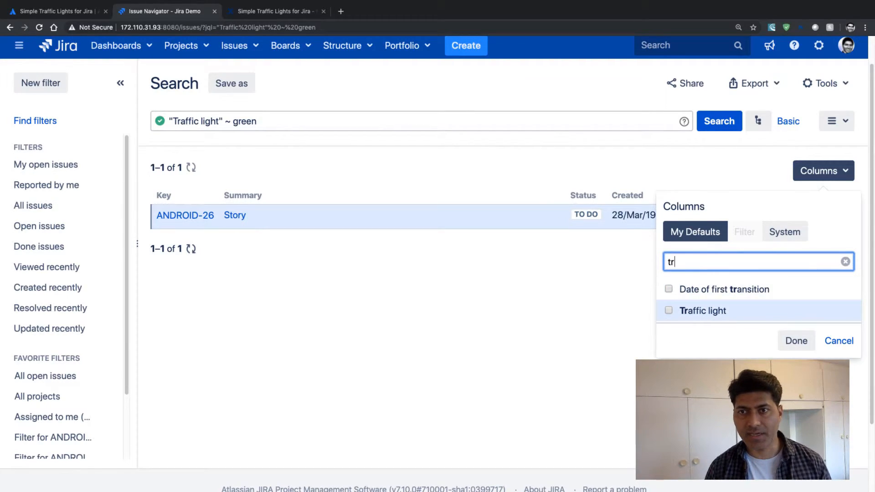
{"action": "left_click", "coordinate": [796, 340]}
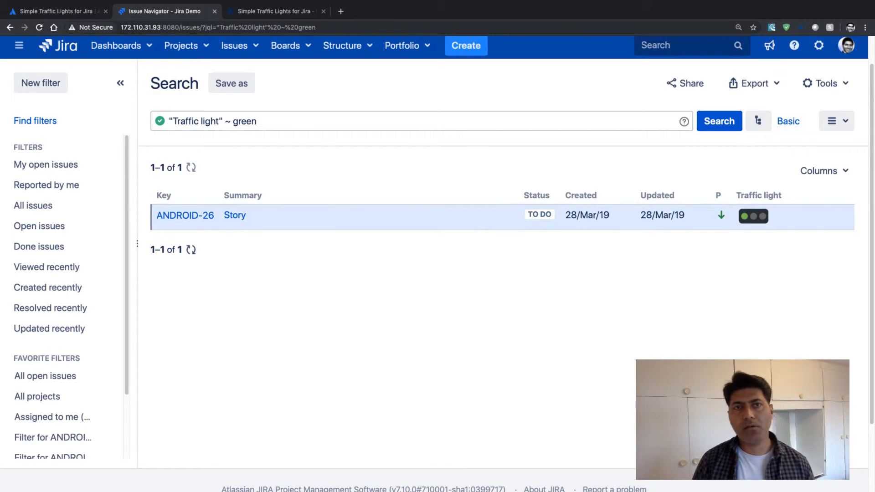
{"action": "left_click", "coordinate": [55, 11]}
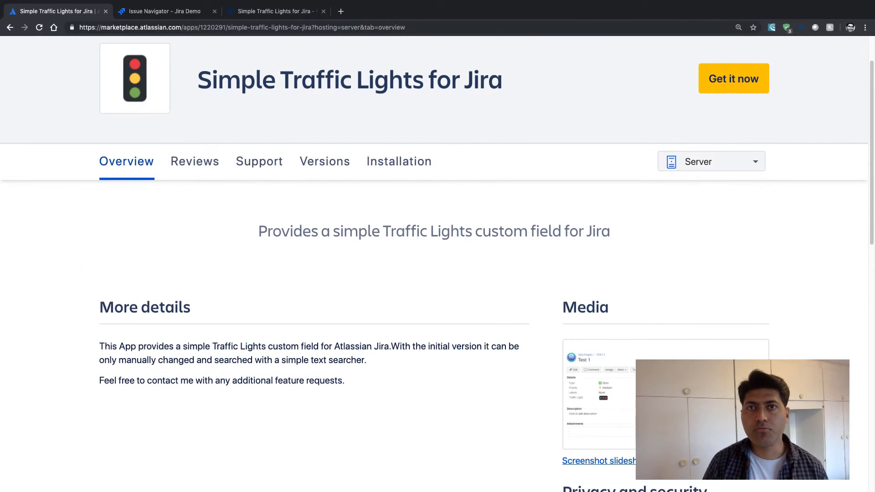